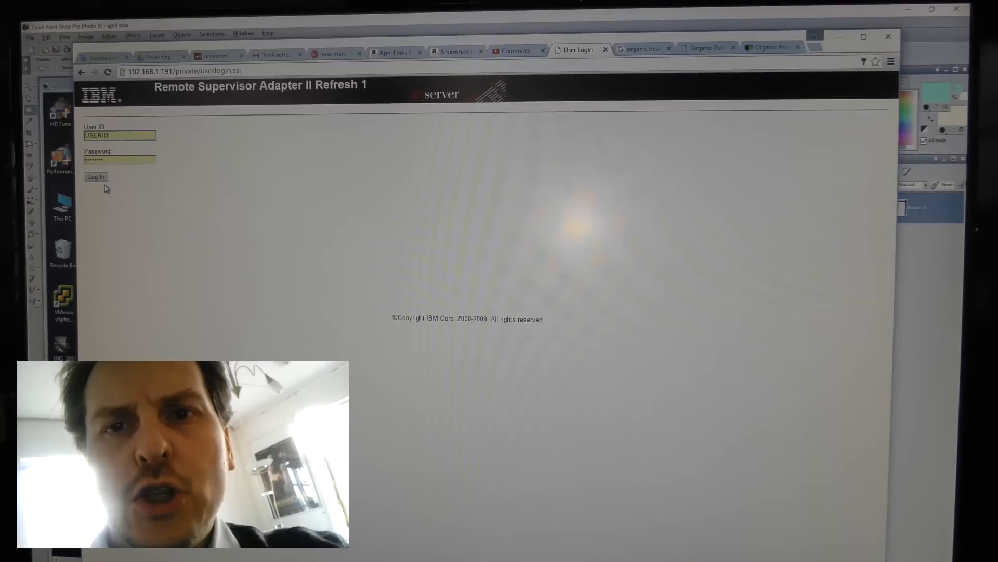
Log in to the RSA II and continue with the 20-minute session timeout.
click(97, 176)
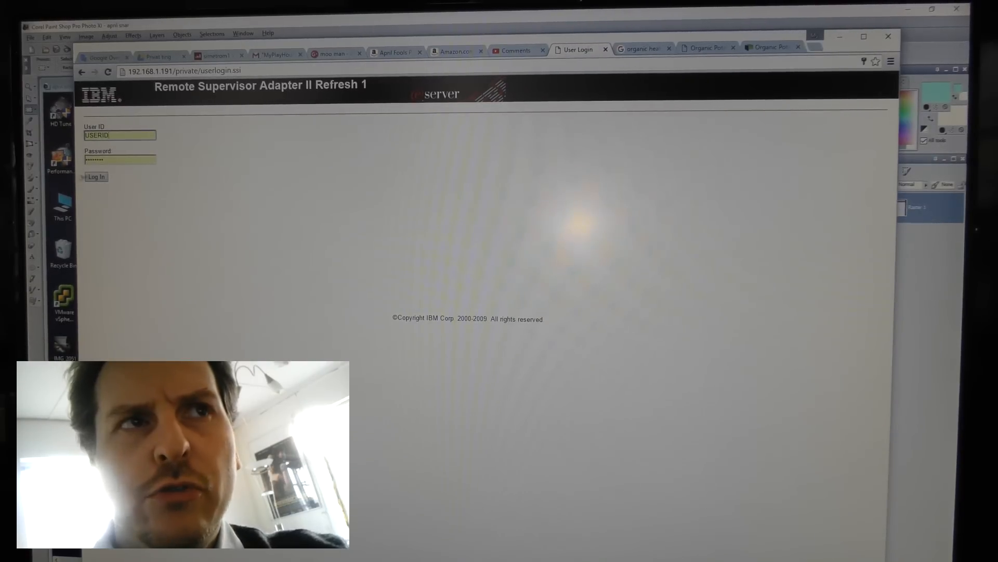
click(96, 176)
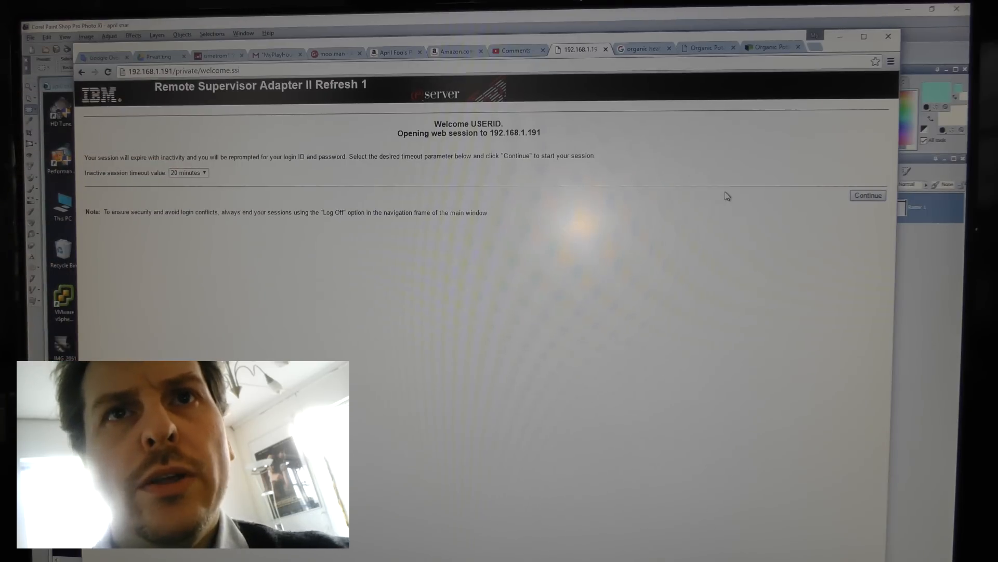
mouse_move(732, 195)
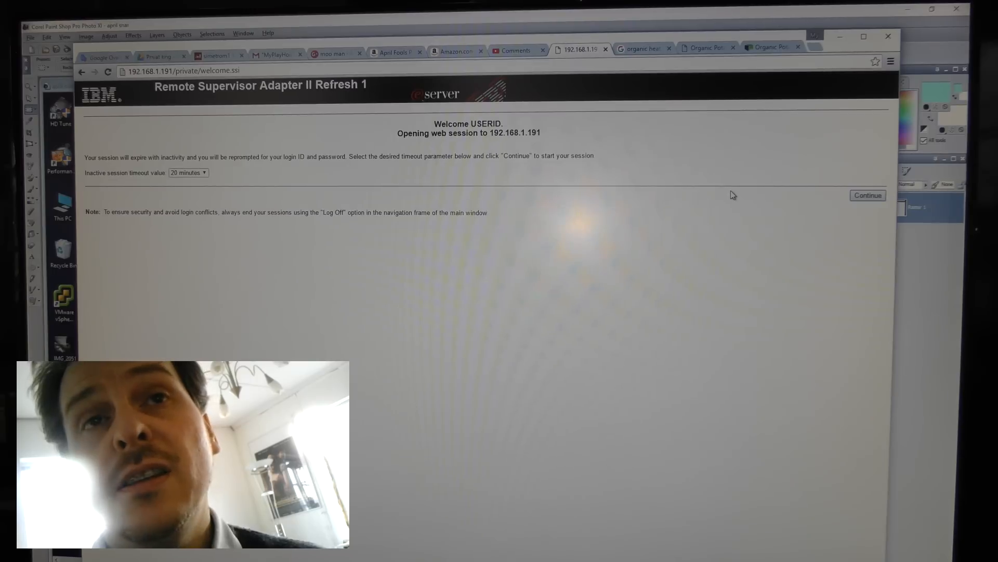
mouse_move(794, 204)
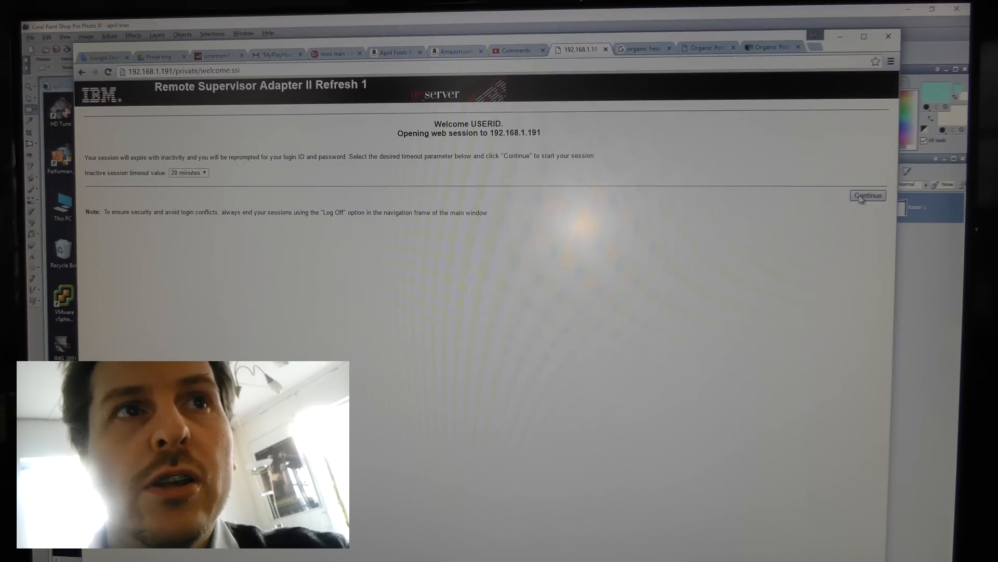
click(867, 195)
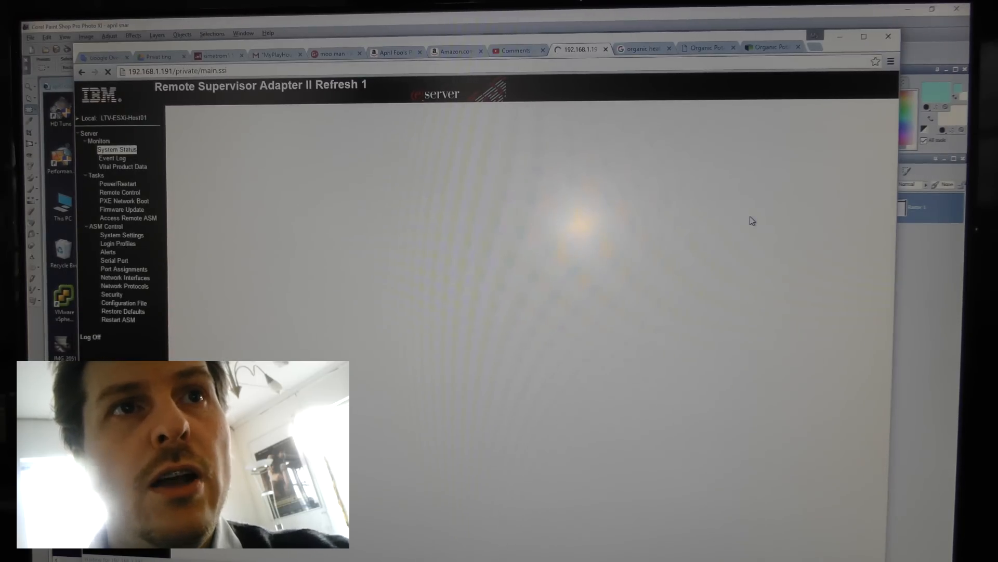
click(117, 149)
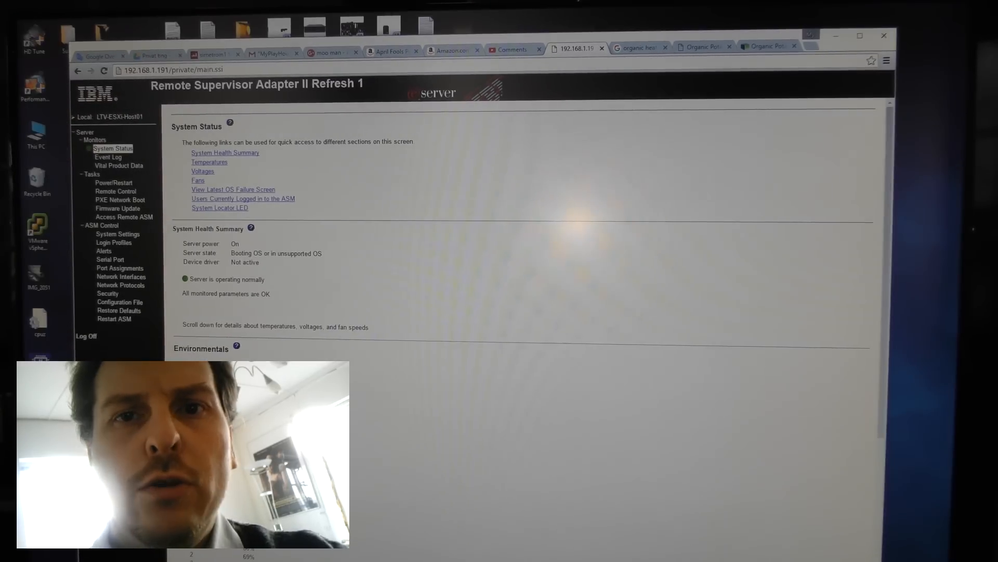